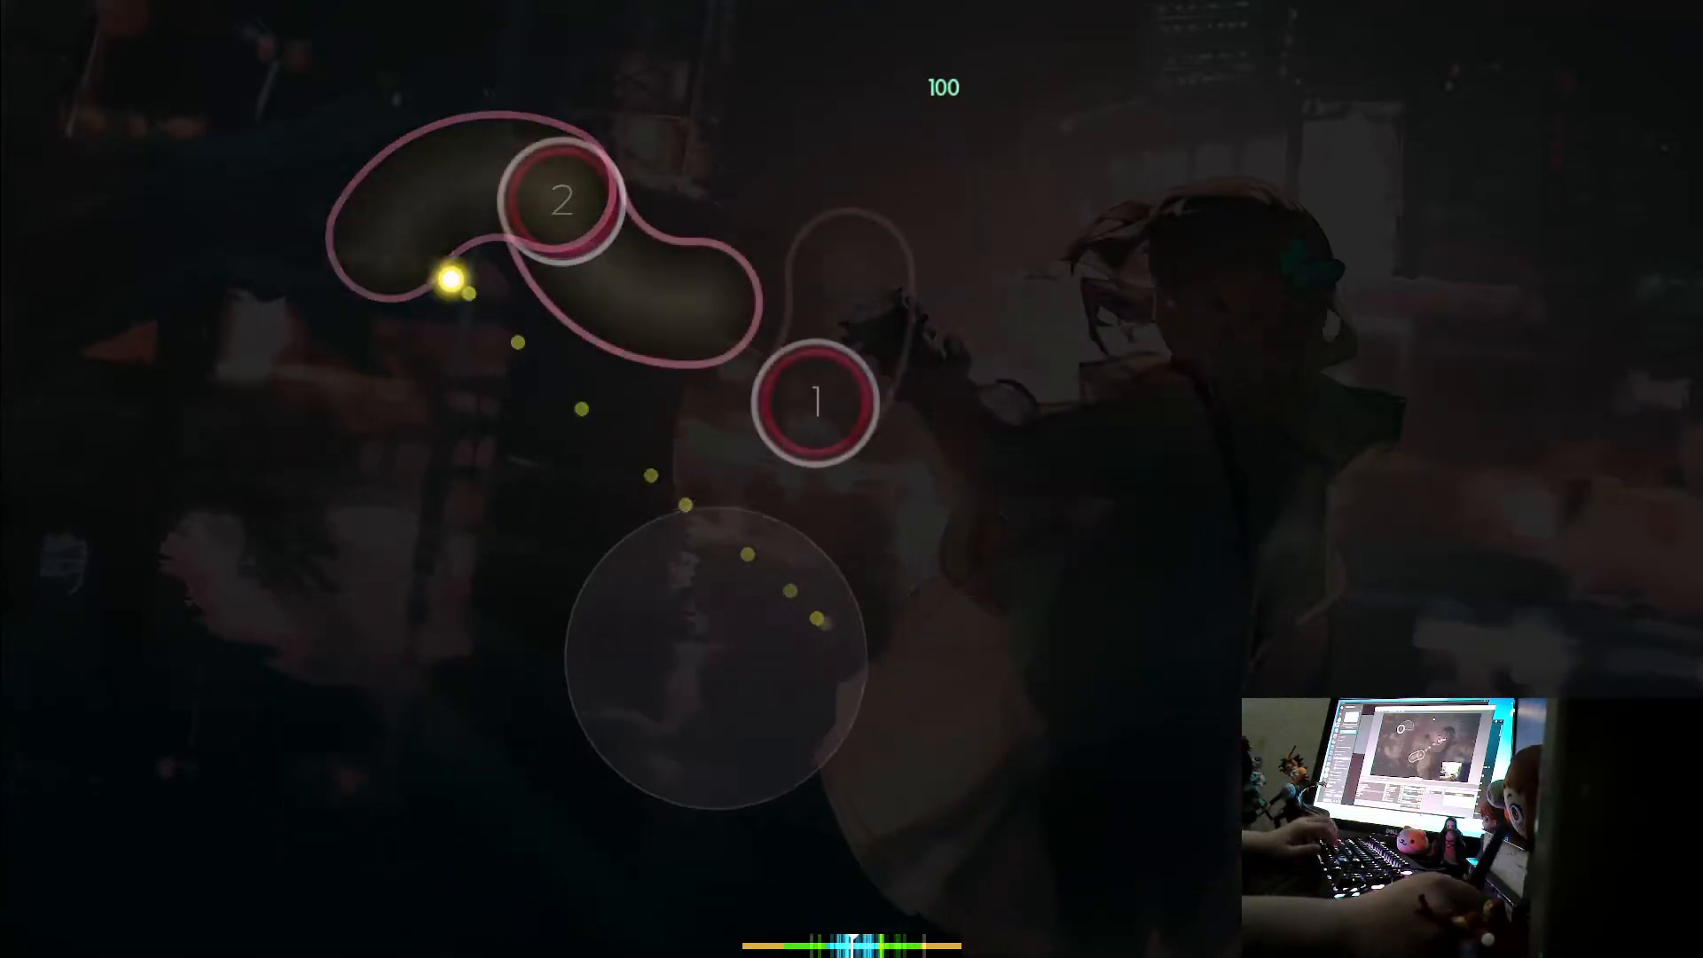
- Play Keshin [Deceit] to the end, hitting circles and sliders, then return to song select
{"action": "left_click", "coordinate": [818, 401]}
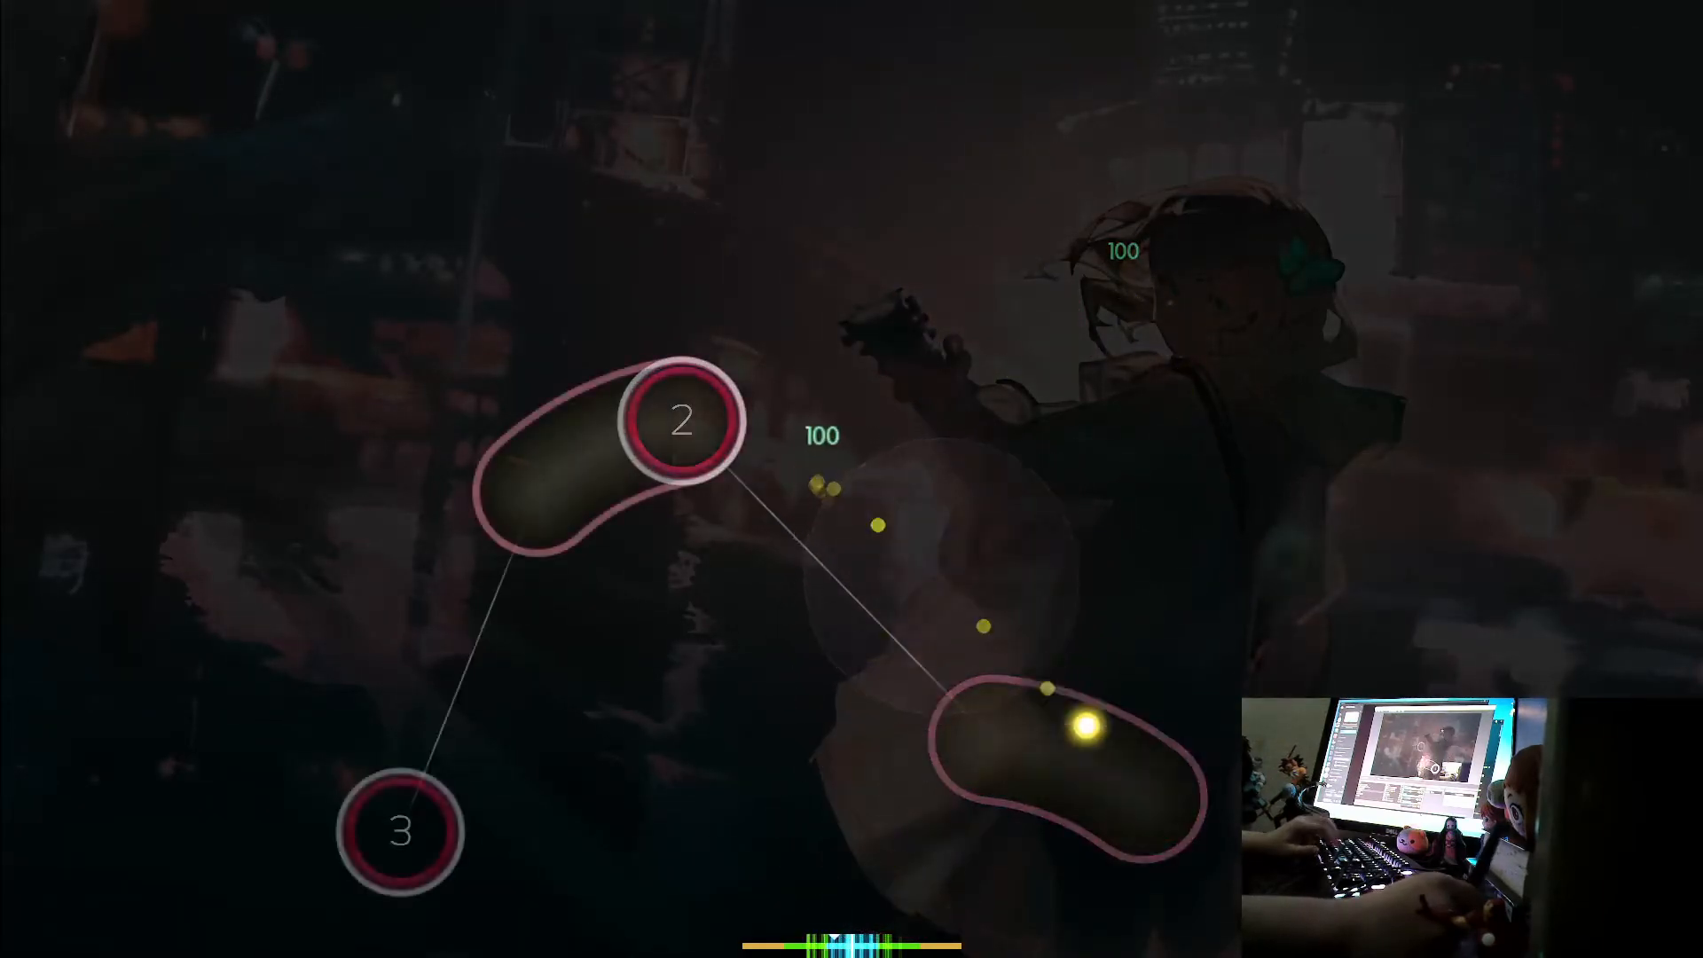
{"action": "left_click", "coordinate": [682, 421]}
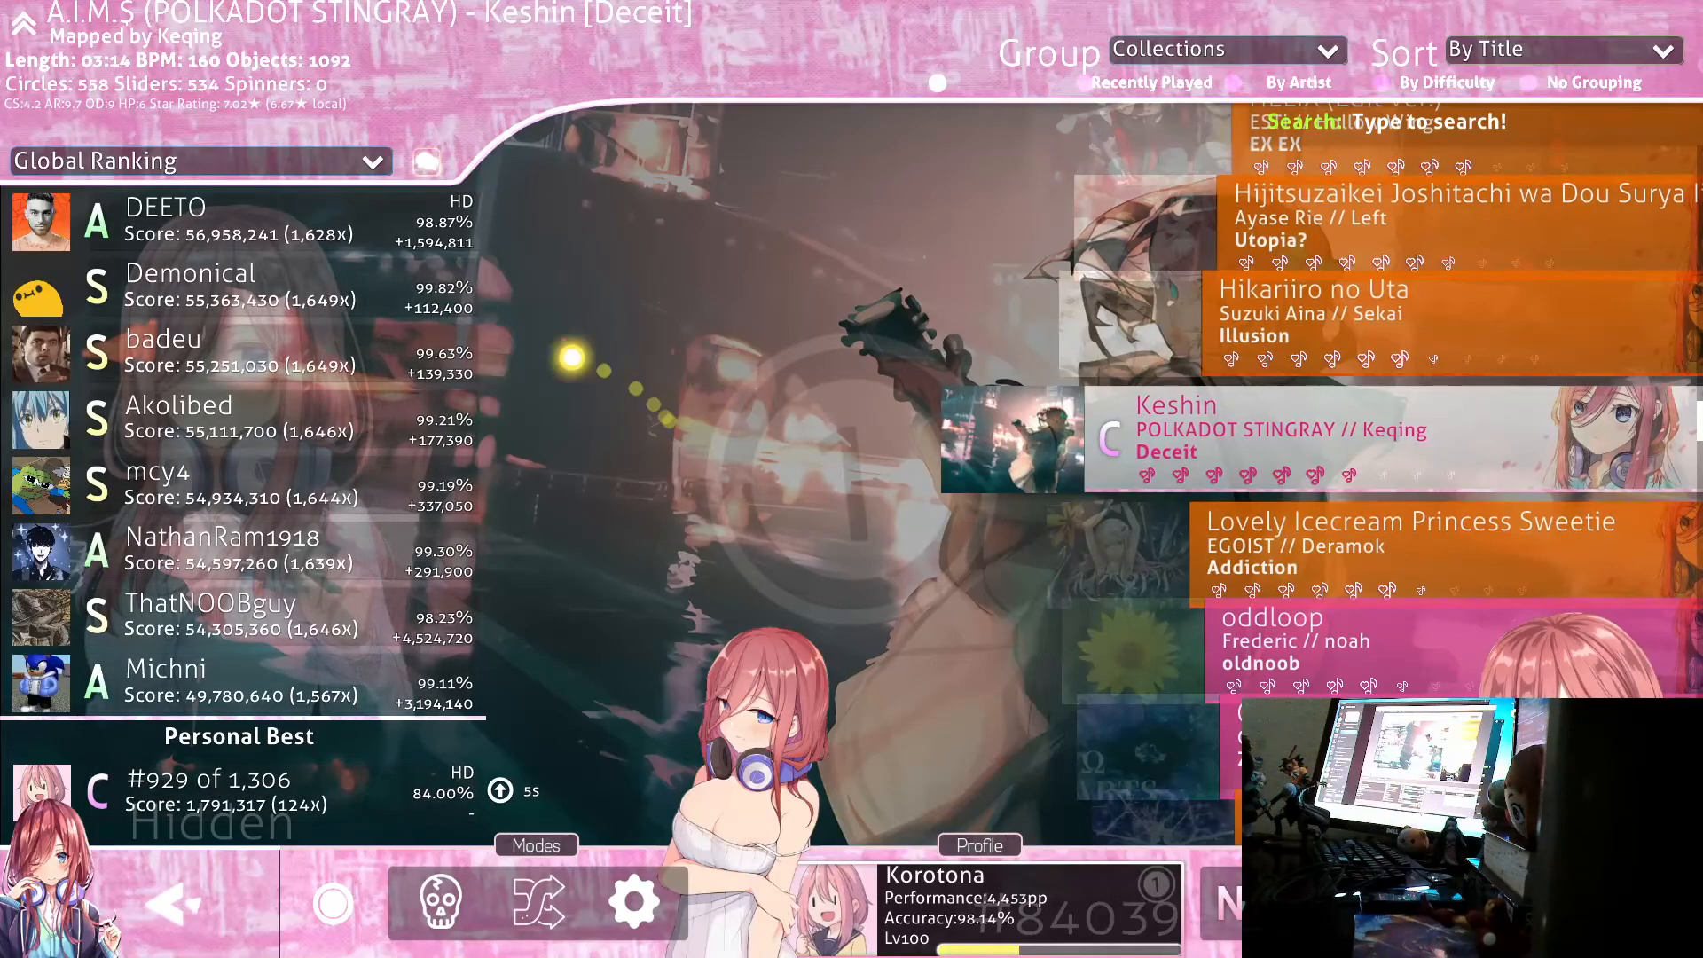
{"action": "left_click", "coordinate": [199, 161]}
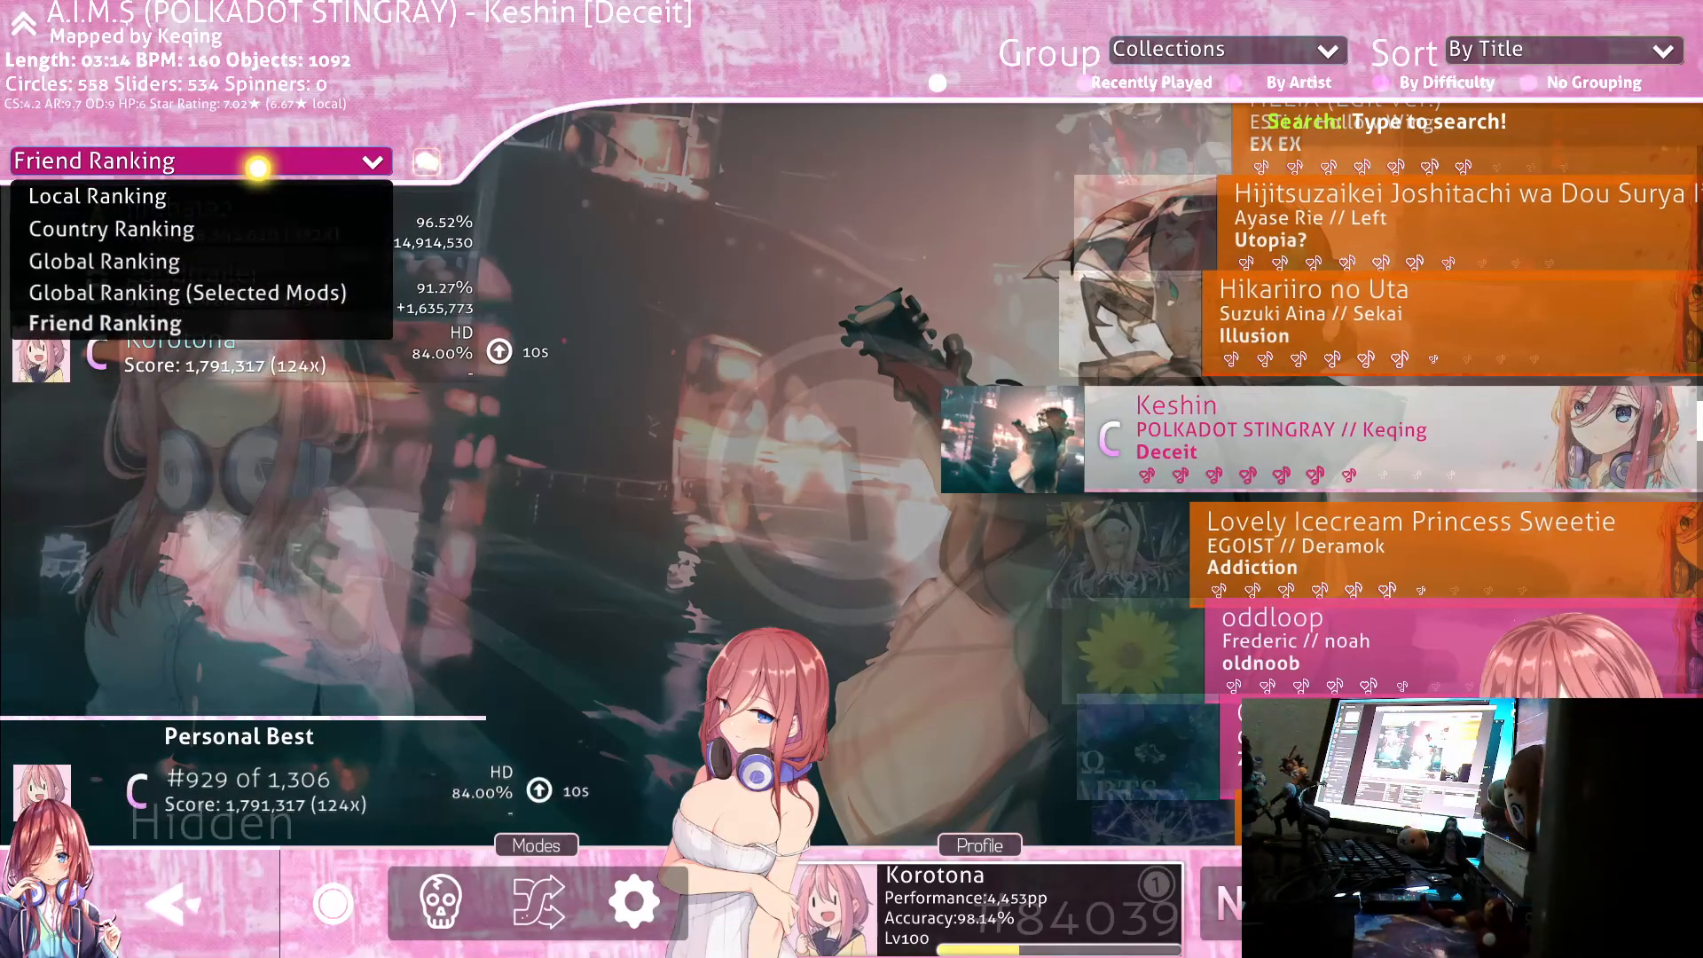
{"action": "left_click", "coordinate": [104, 261]}
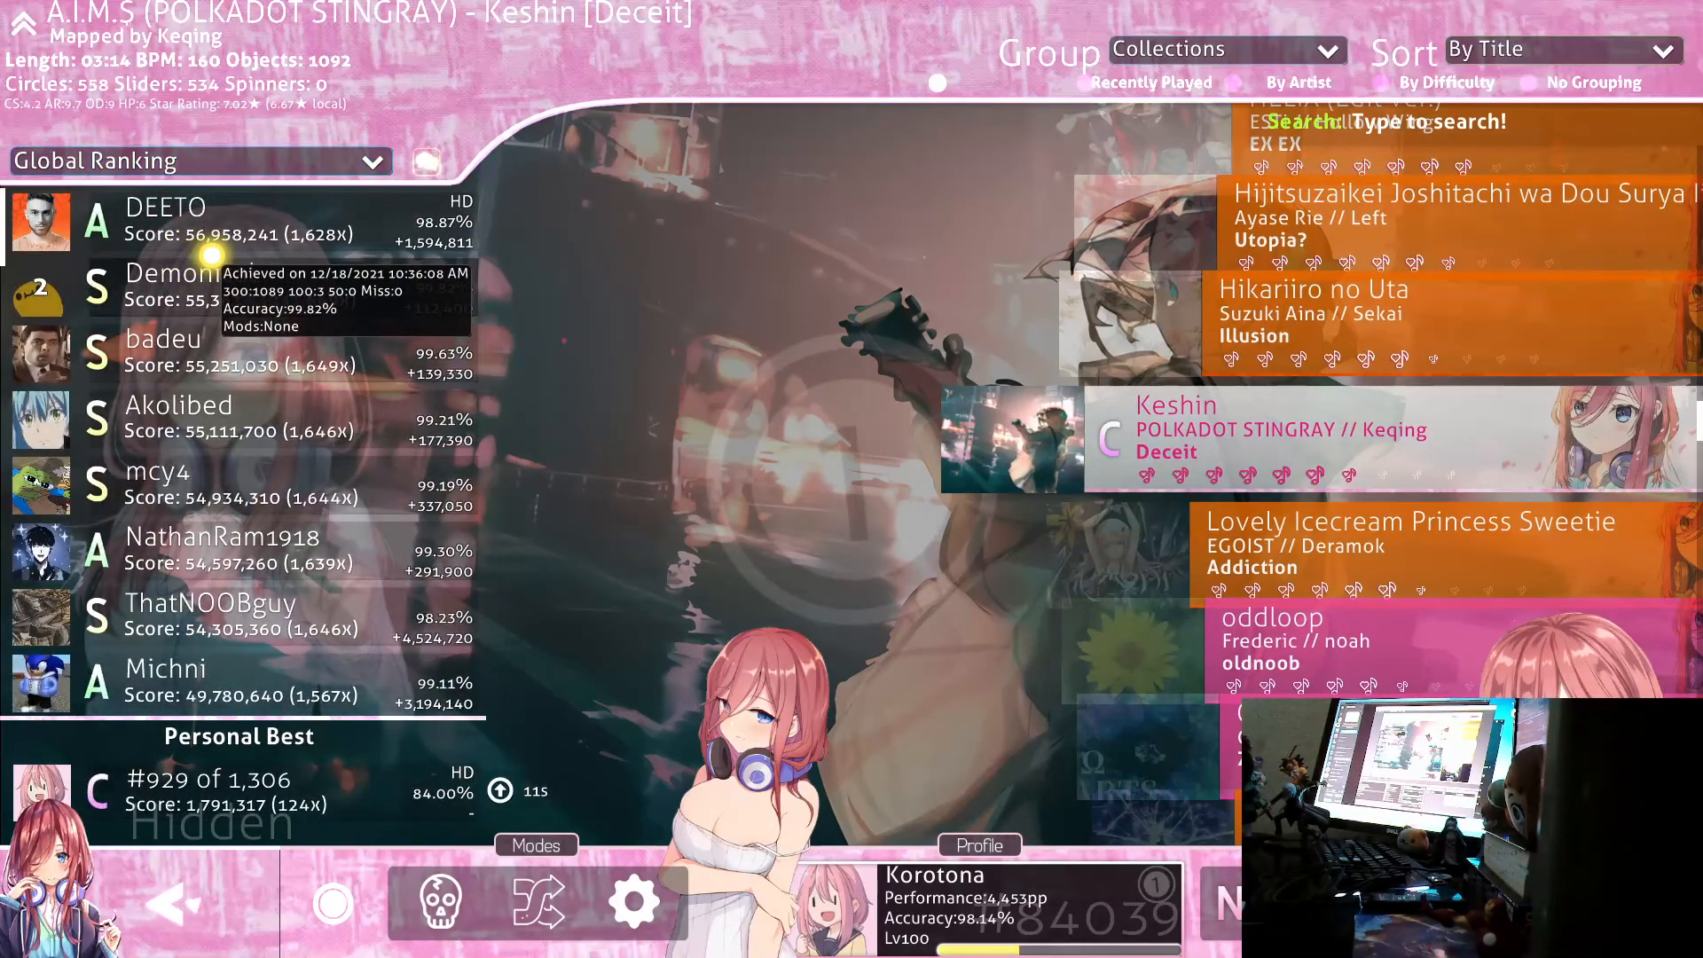